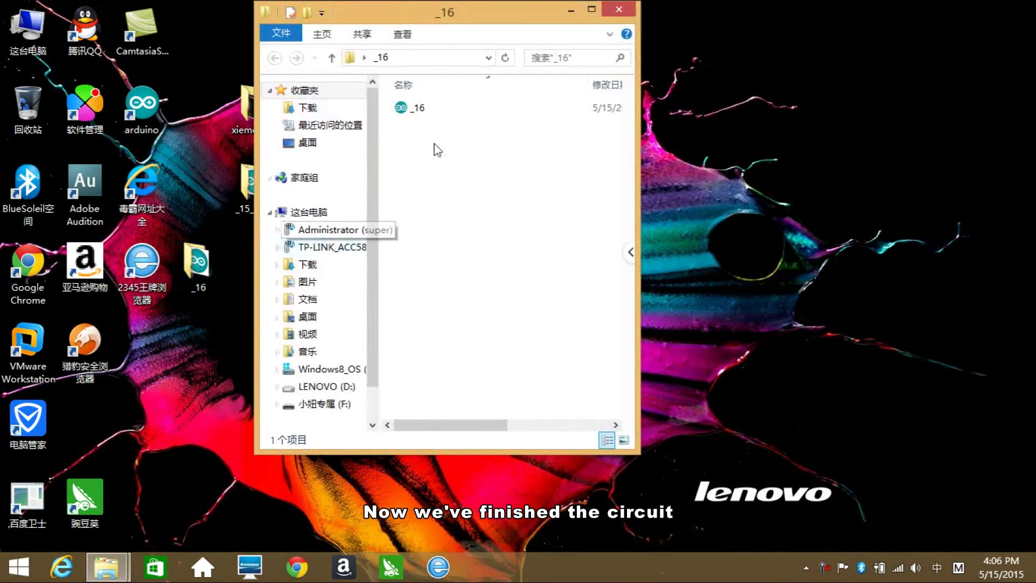
Step: Launch the _16 reversing-radar sketch from its folder into Arduino IDE
double_click(410, 107)
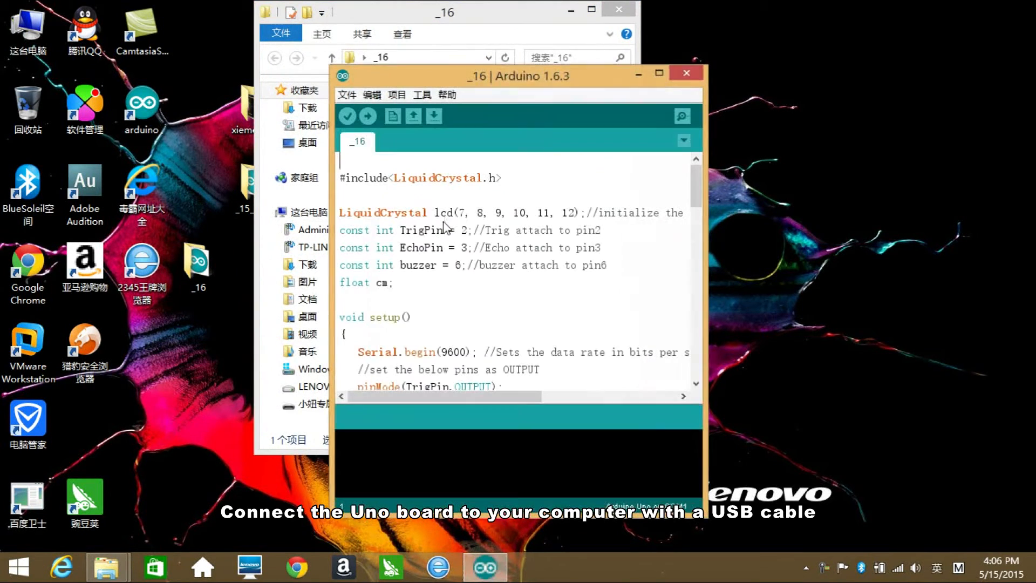
Step: Maximize the sketch window and highlight LCD pin 10 and Trig pin 2
left_click(654, 73)
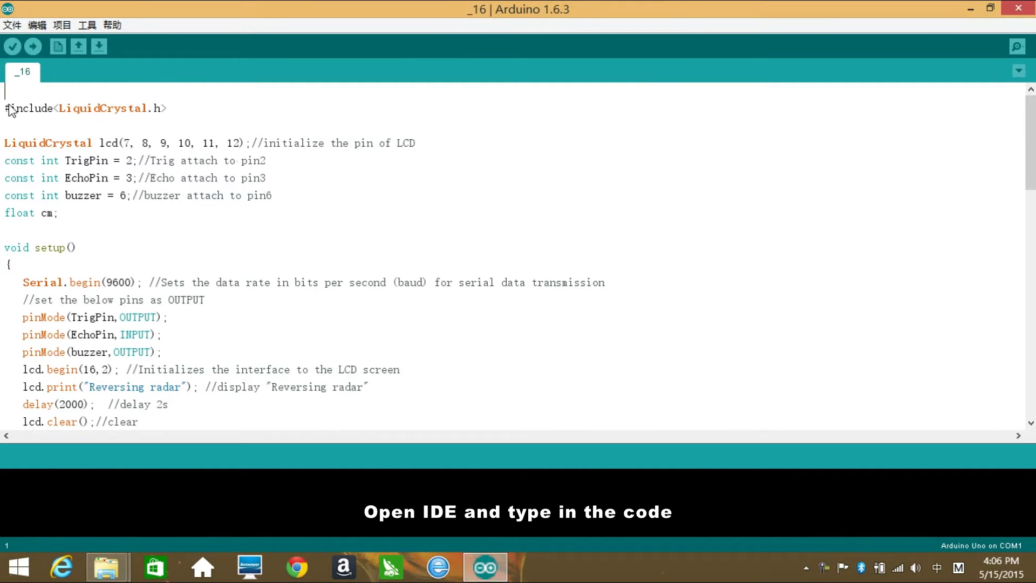
left_click_drag(6, 108, 165, 108)
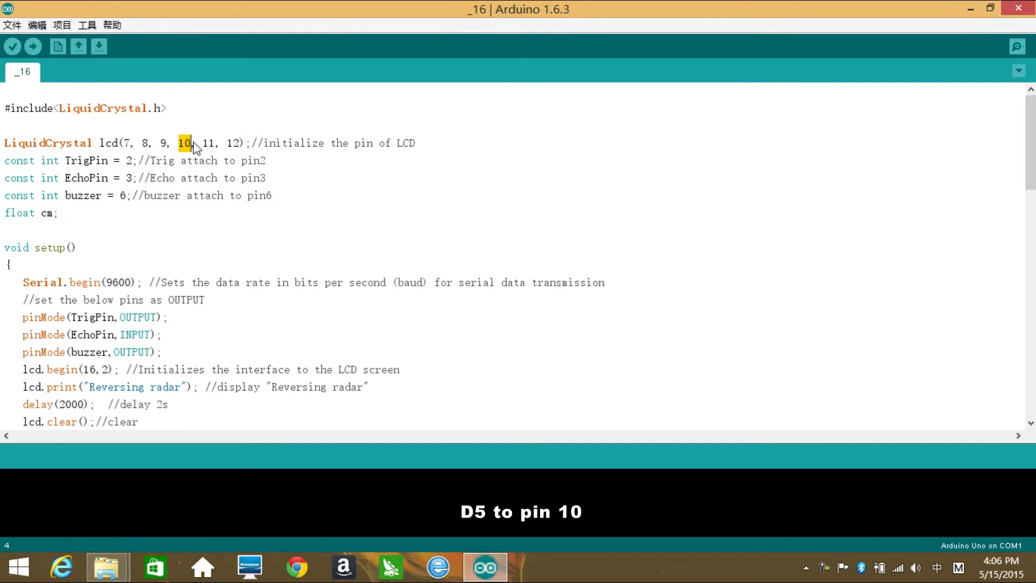
double_click(206, 143)
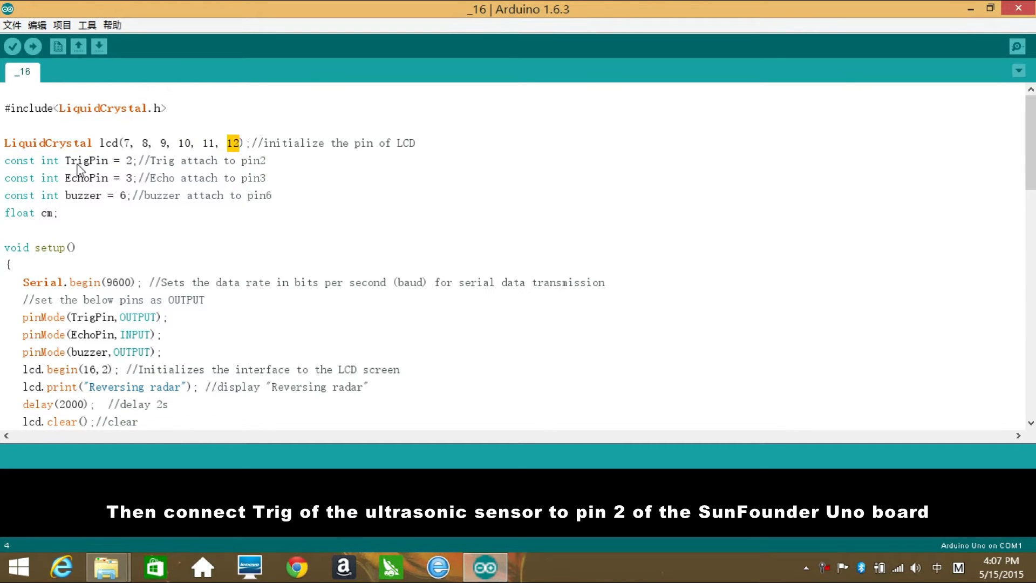
mouse_move(125, 169)
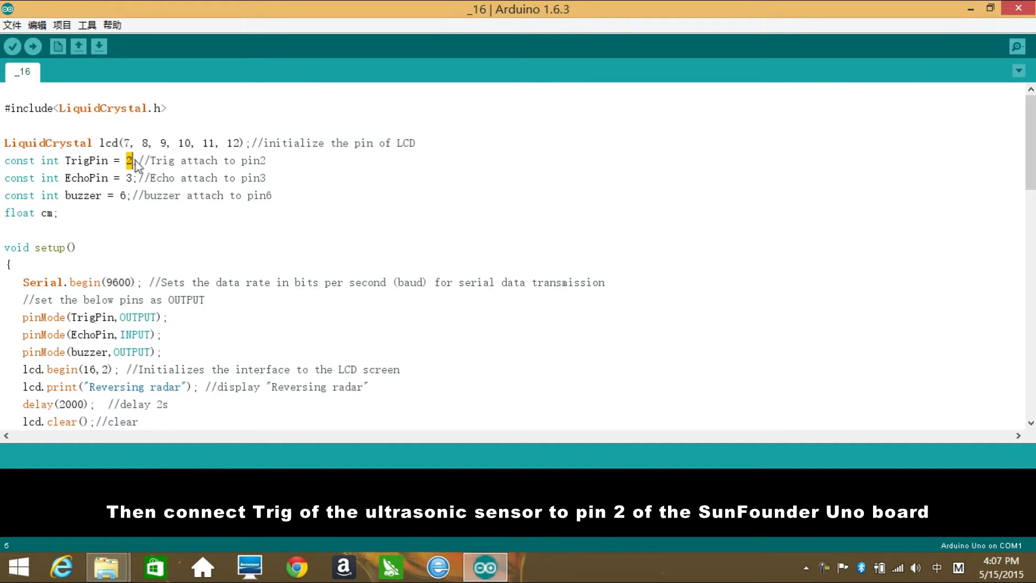
double_click(85, 178)
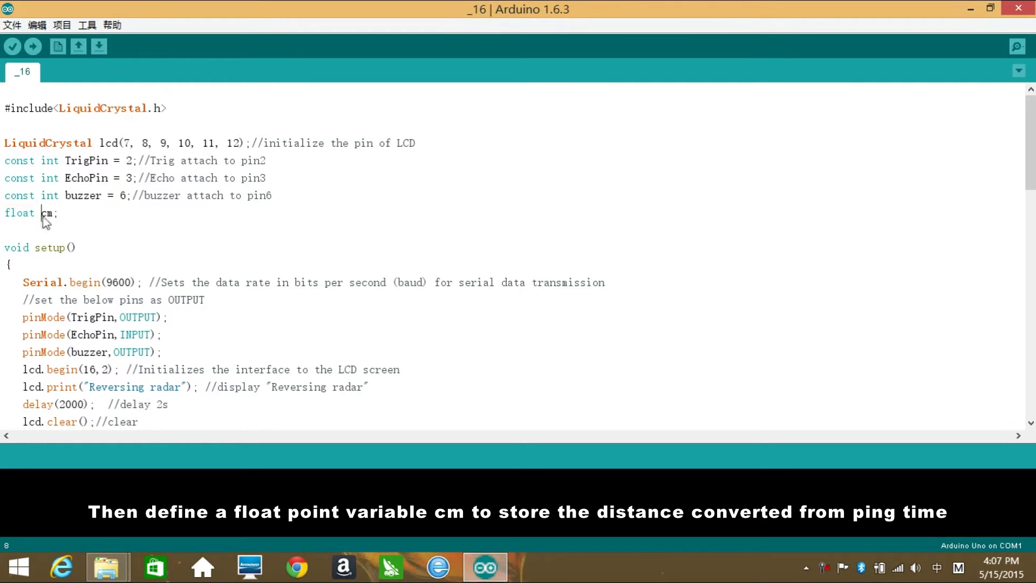
double_click(47, 213)
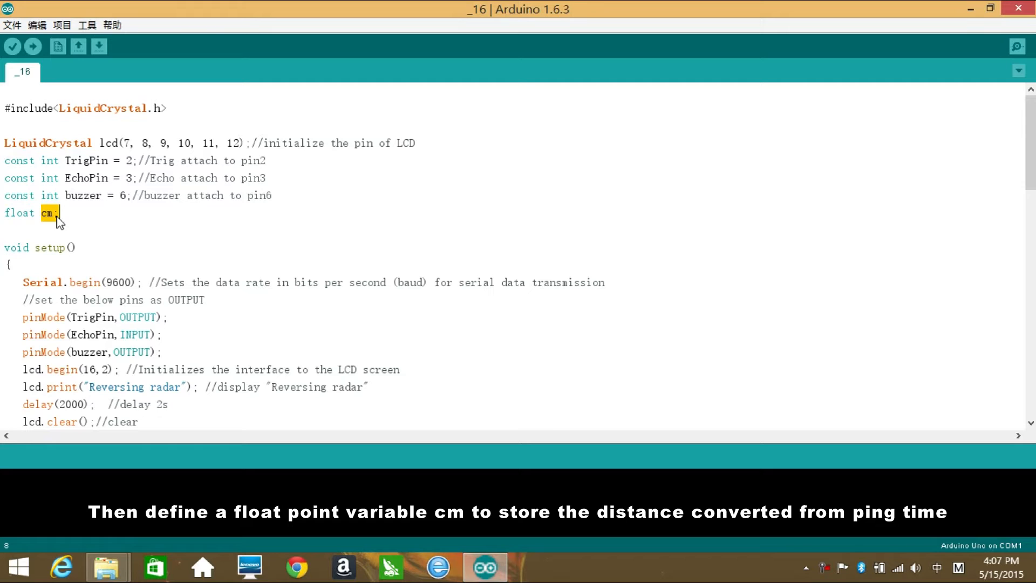
mouse_move(42, 259)
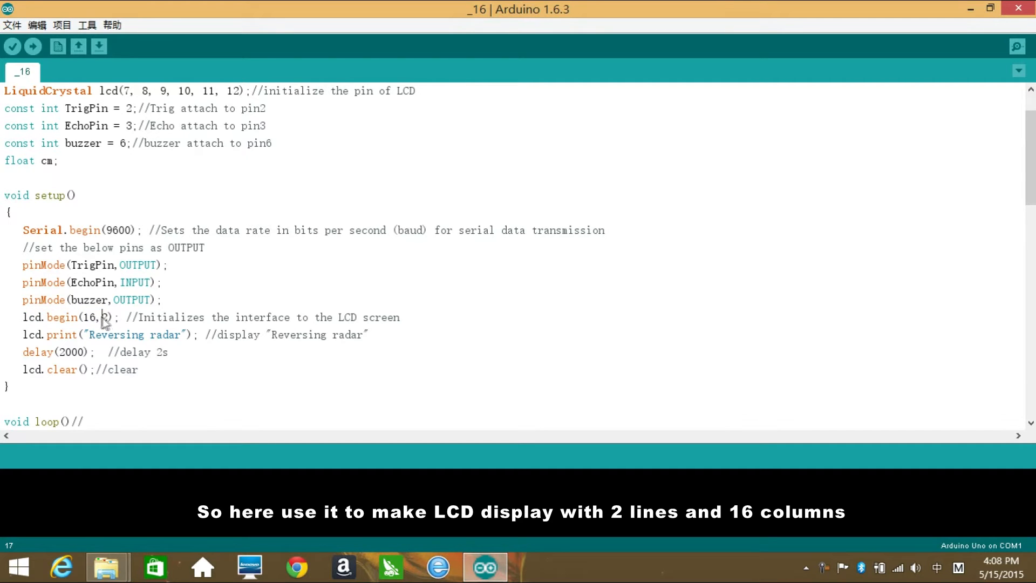
double_click(89, 318)
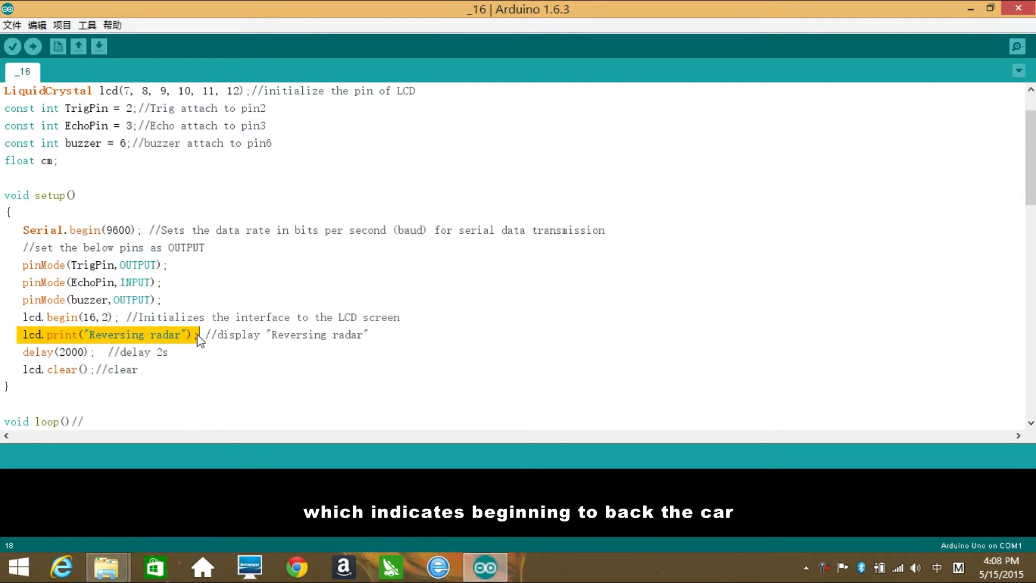
left_click(23, 353)
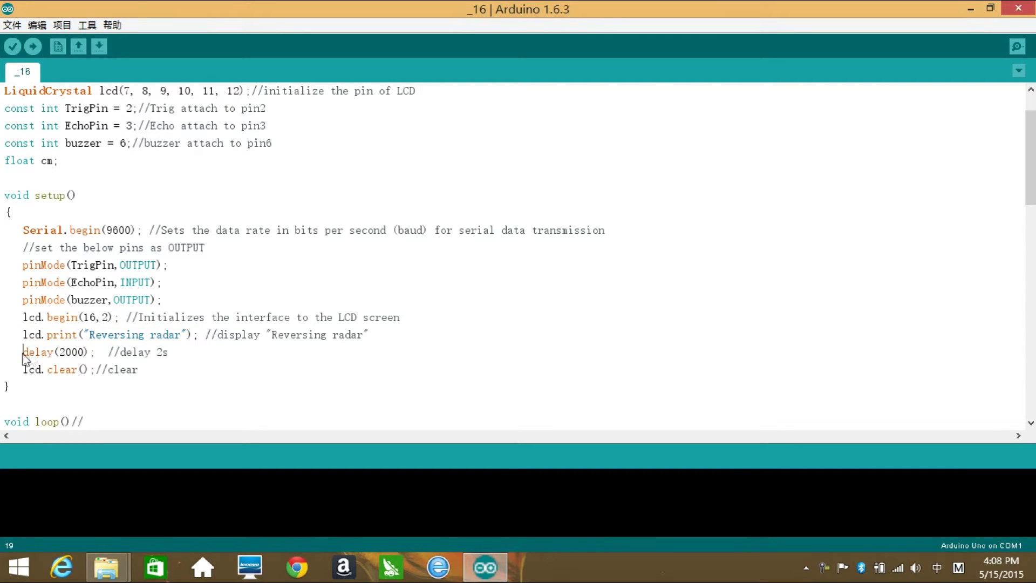
left_click_drag(22, 352, 97, 353)
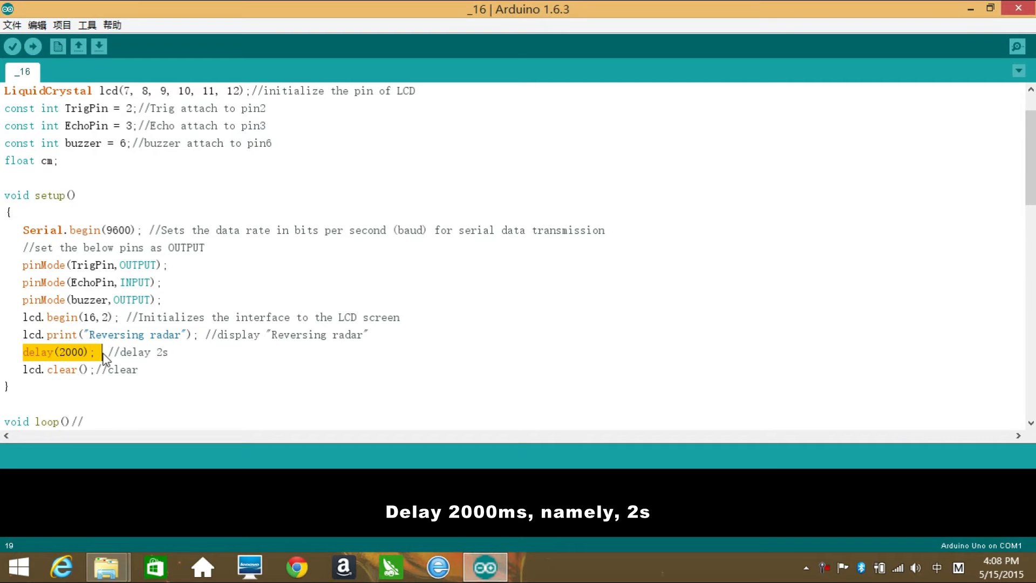
scroll("down", 3)
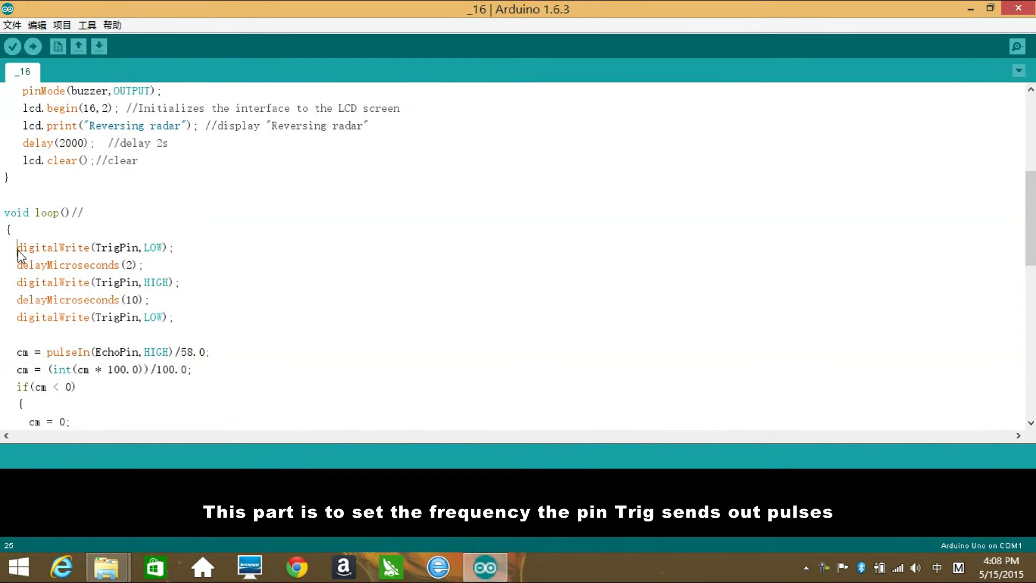
double_click(52, 248)
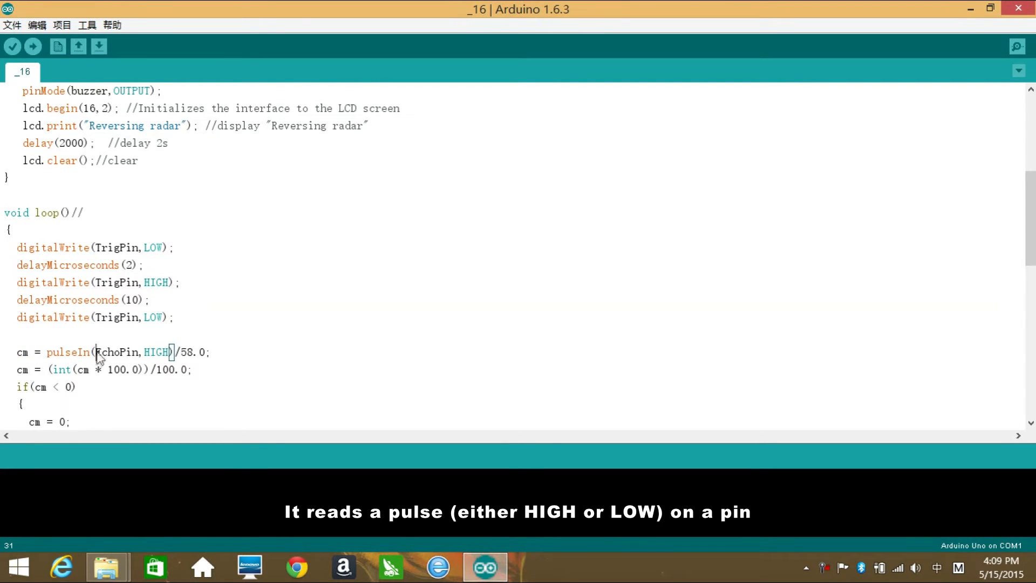
double_click(116, 352)
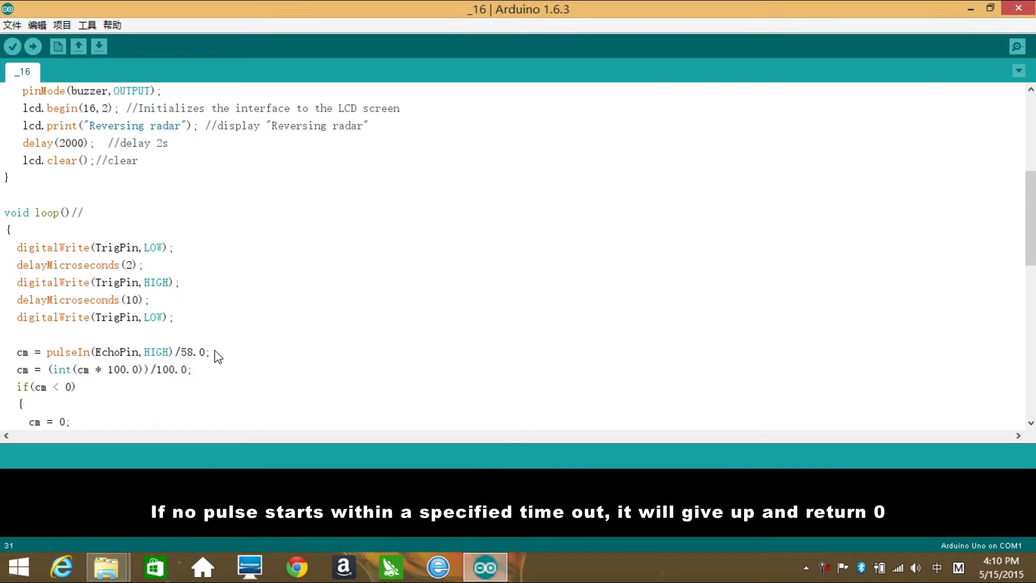
double_click(102, 352)
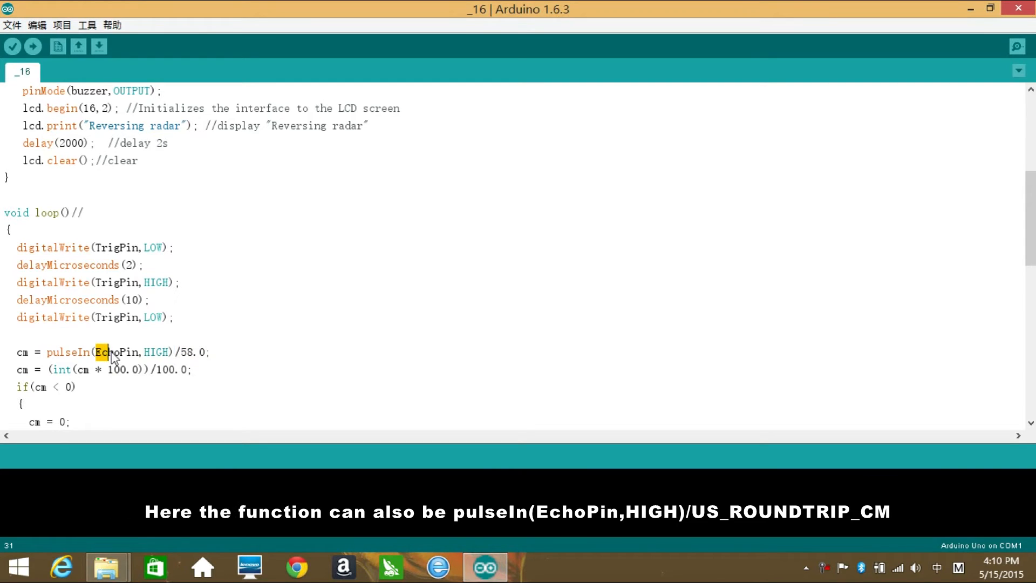
double_click(105, 352)
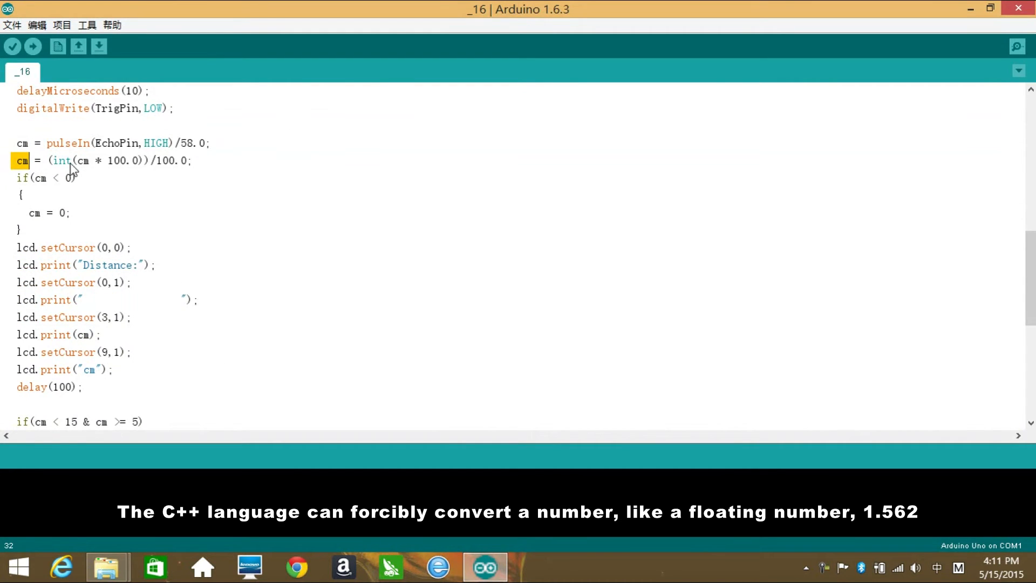
left_click_drag(16, 160, 191, 160)
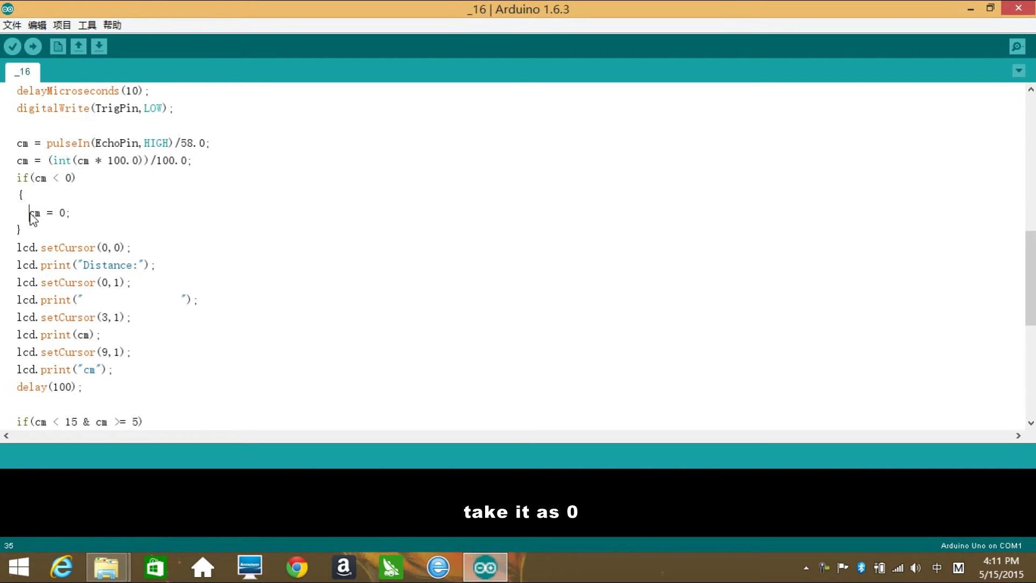
double_click(53, 247)
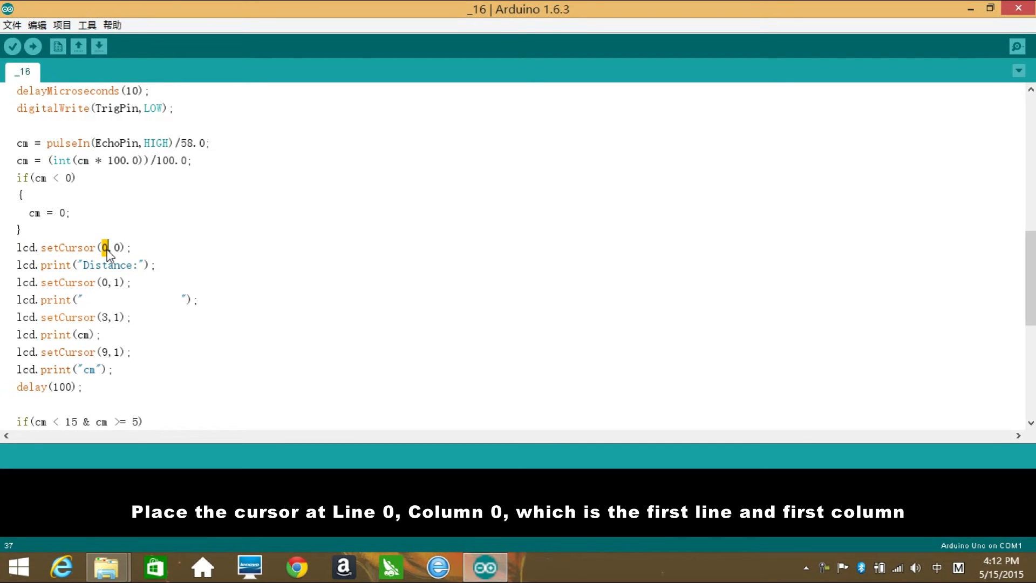
double_click(105, 265)
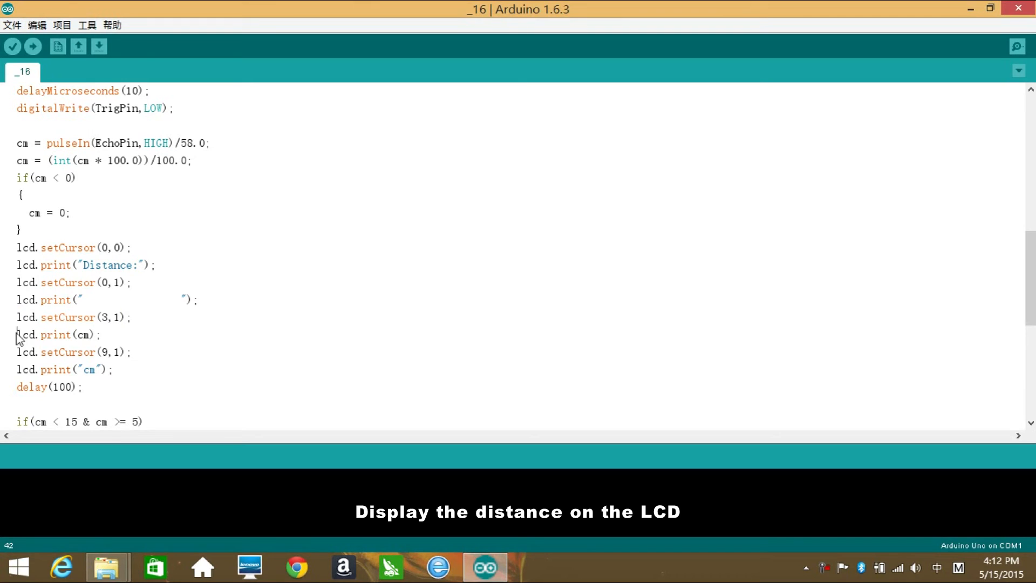
left_click_drag(17, 335, 100, 334)
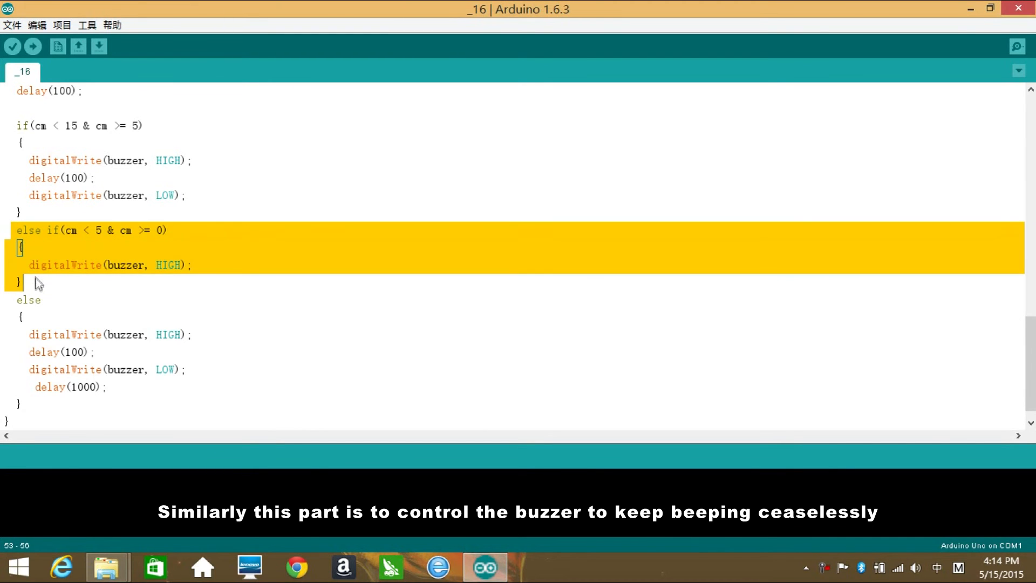
mouse_move(38, 289)
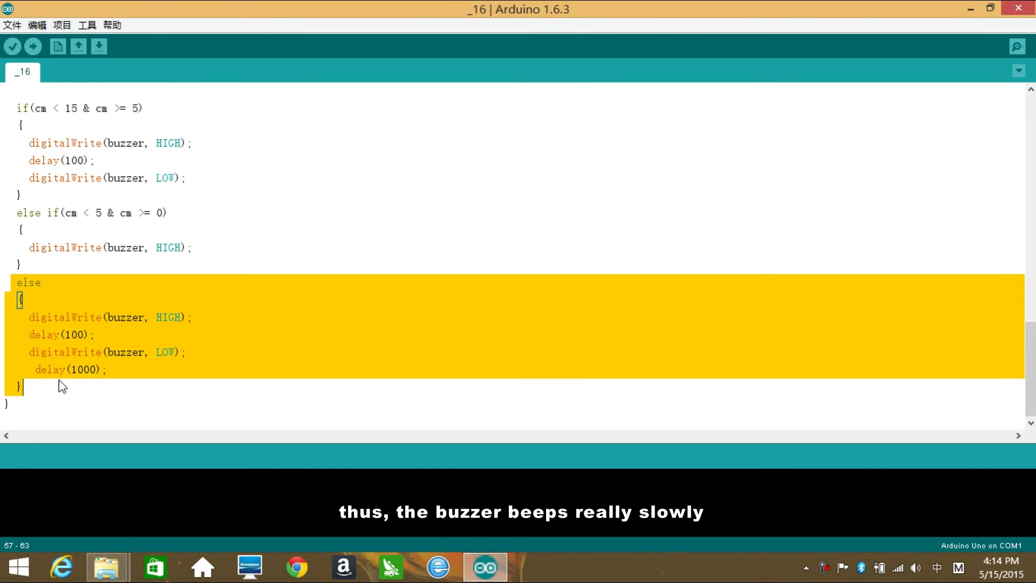
Step: Verify the _16 sketch with the toolbar checkmark to check for compile errors
left_click(12, 47)
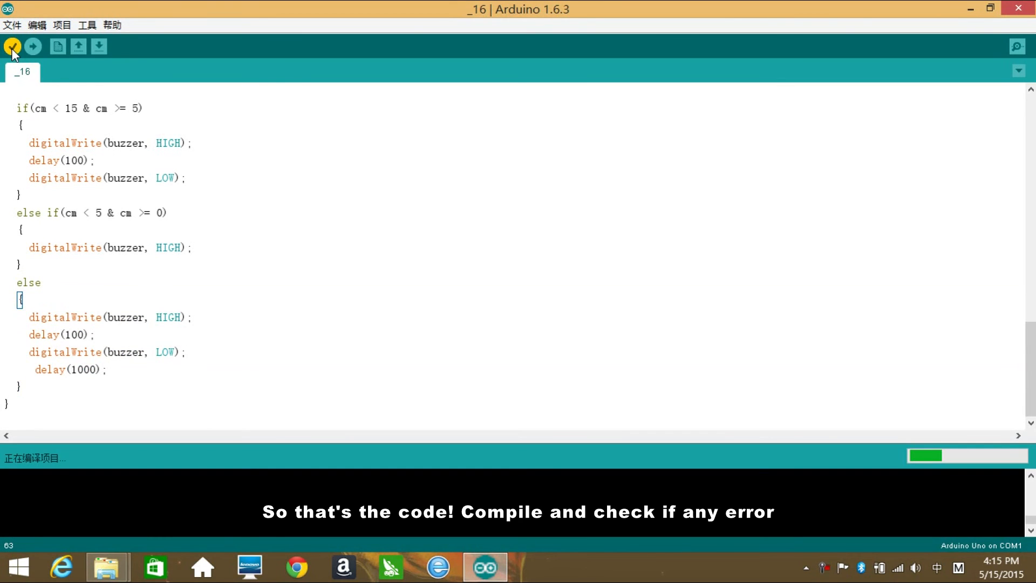